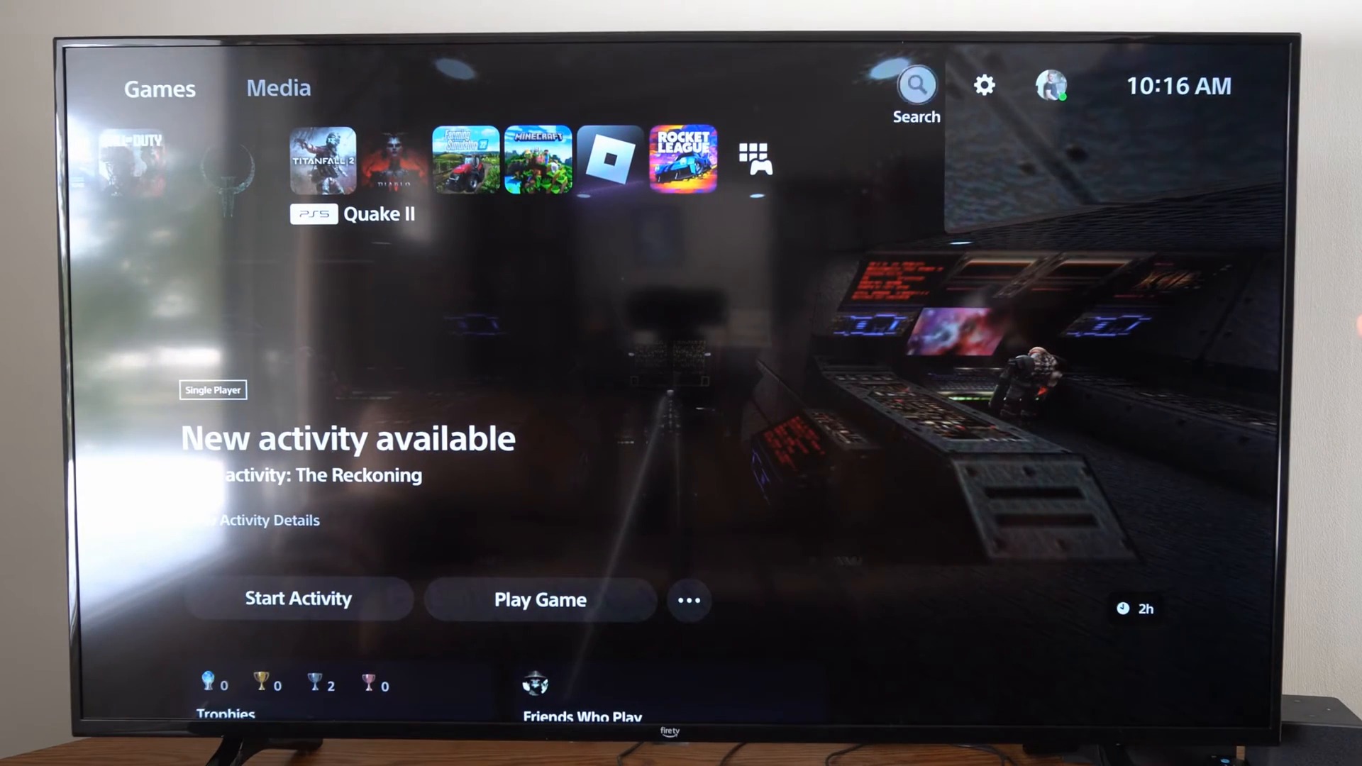
# Step: Open Settings, then Network, to reach the Set Up Internet Connection network list
pyautogui.click(983, 86)
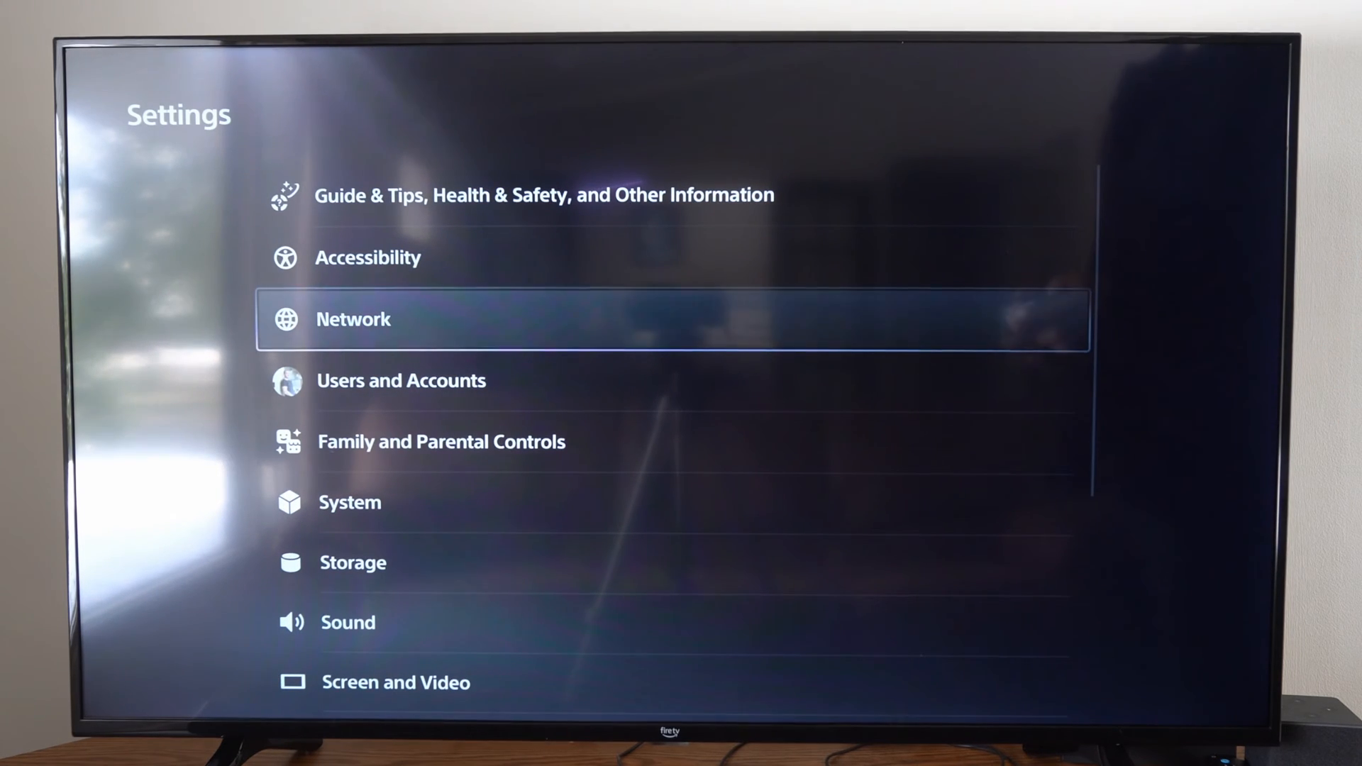
pyautogui.click(353, 318)
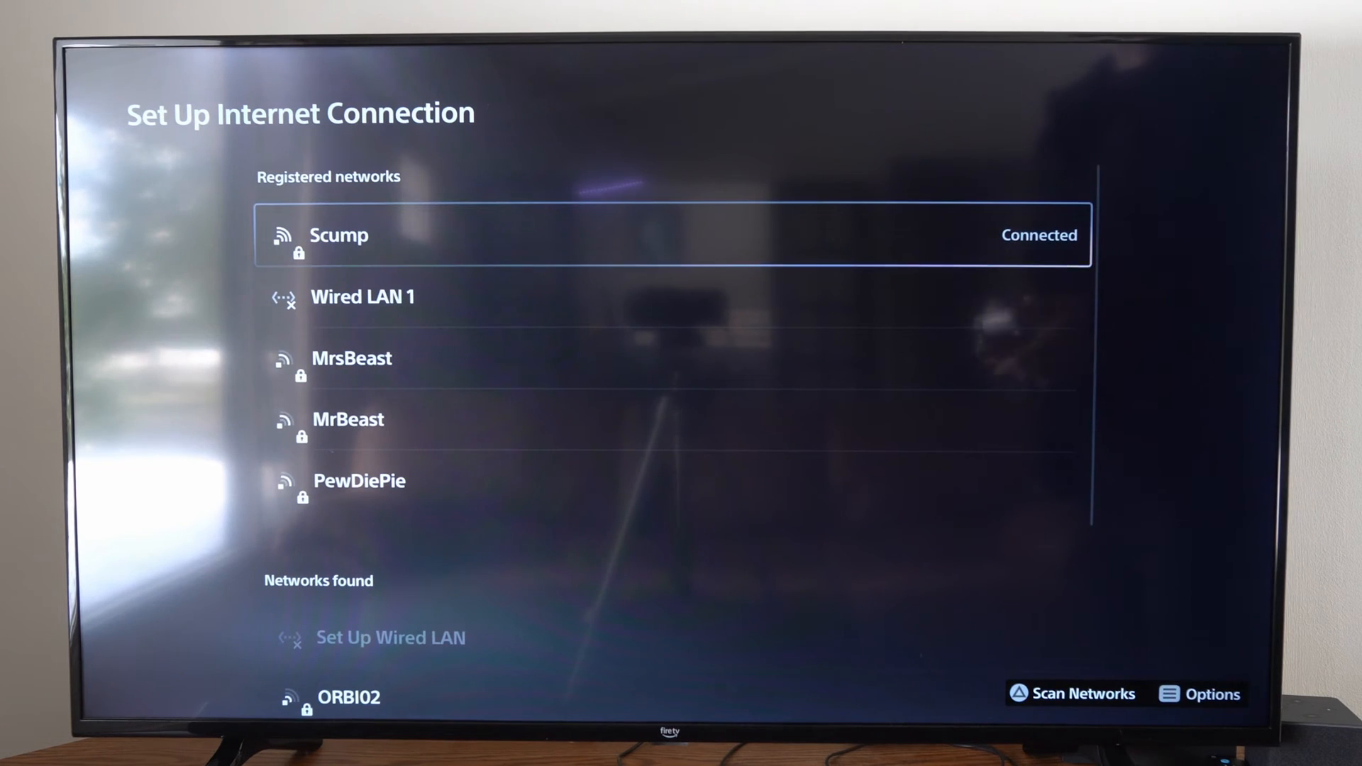
# Step: Open the Wi-Fi Frequency Bands dropdown from the Options menu, showing 5 GHz checked
pyautogui.press('Down')
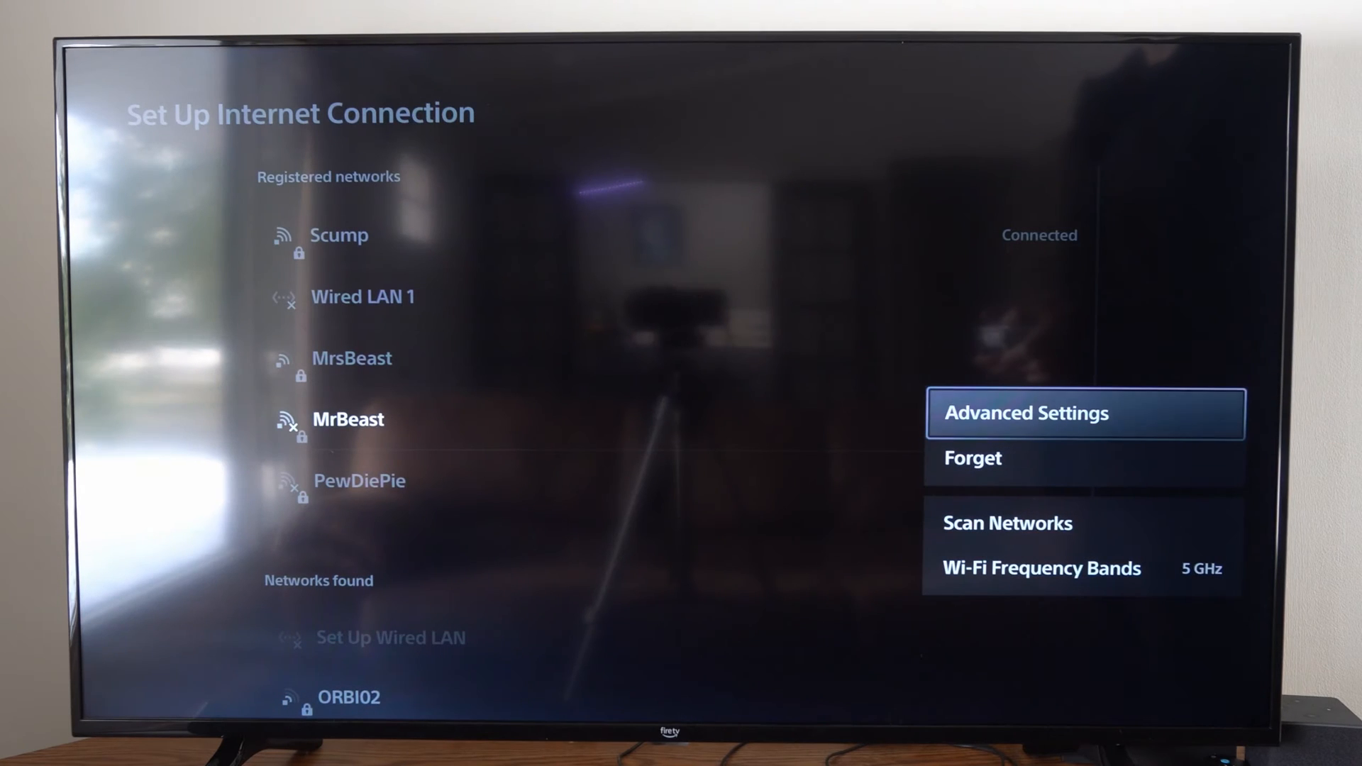
pyautogui.press('Down')
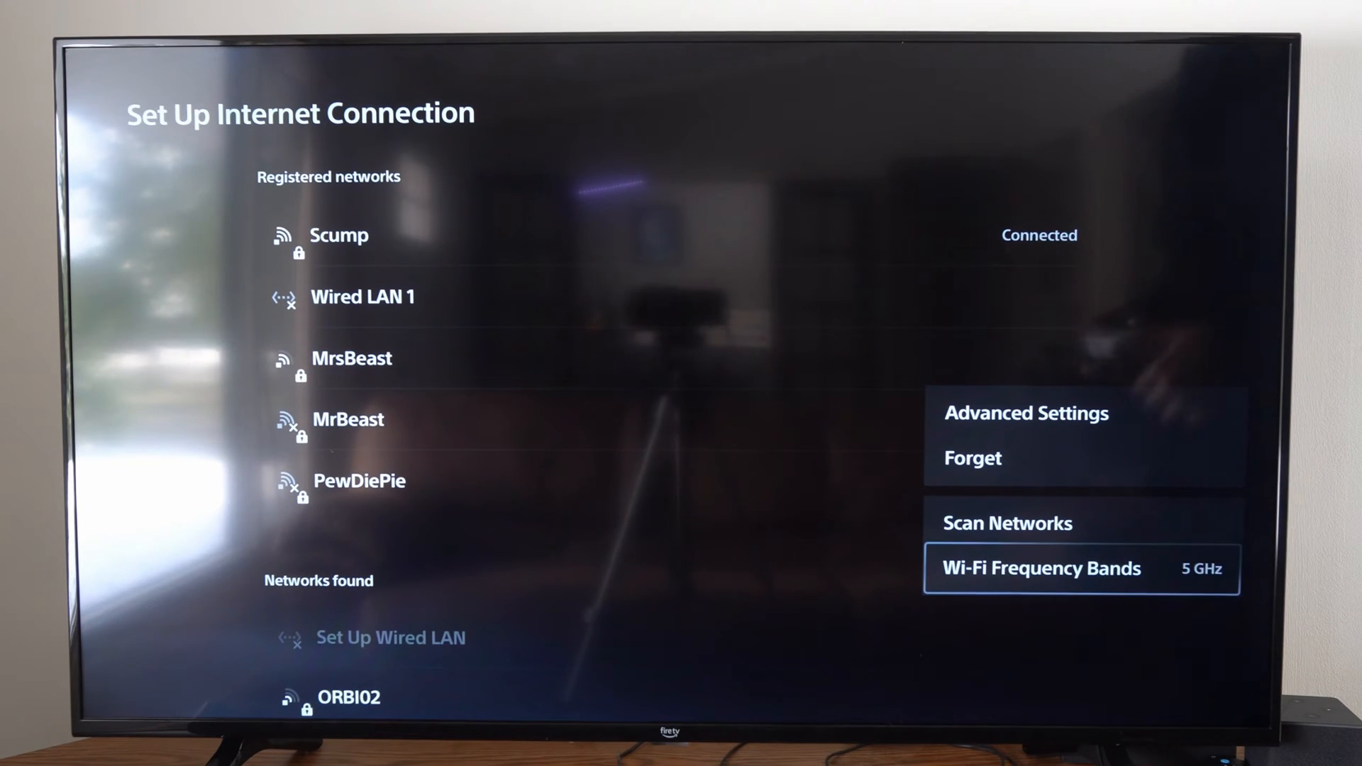
pyautogui.click(1040, 568)
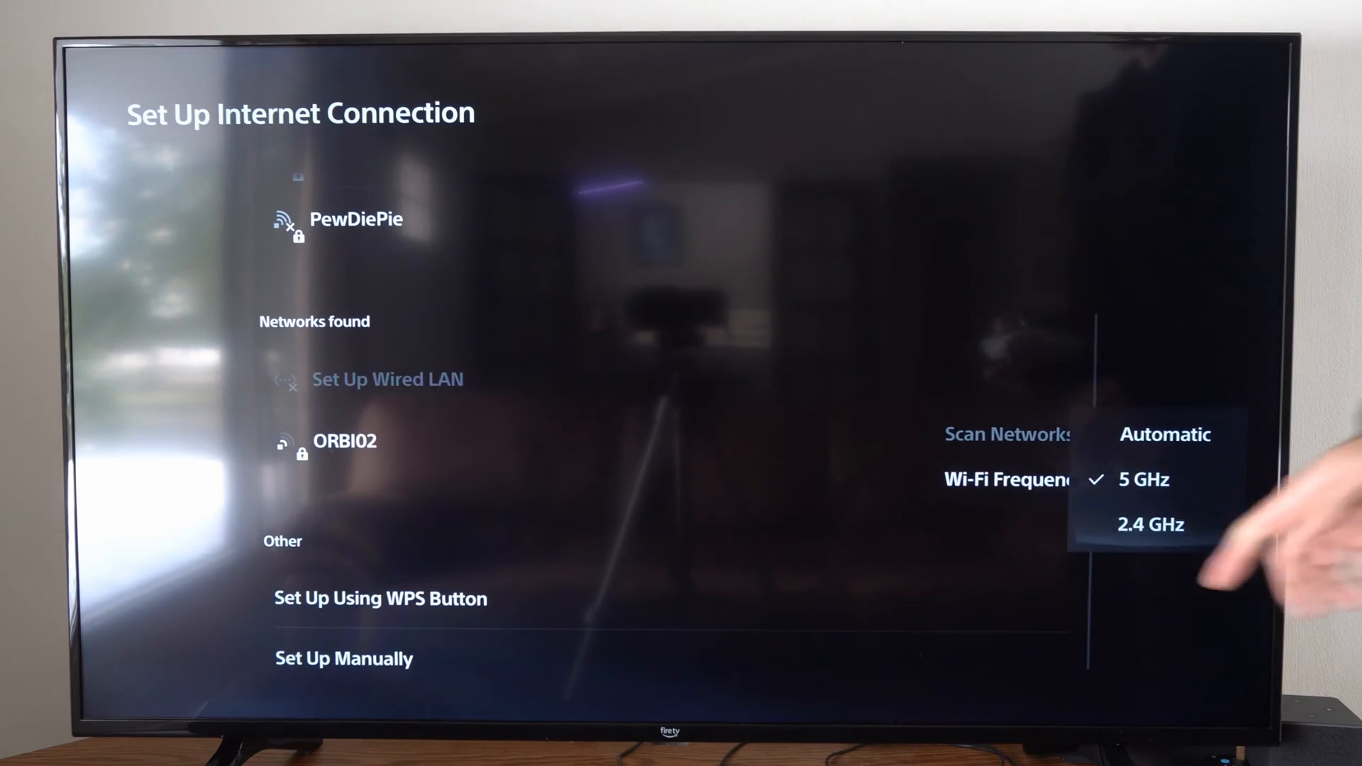
# Step: Select 2.4 GHz as the Wi-Fi frequency band and confirm the disconnect warning with OK
pyautogui.click(1150, 525)
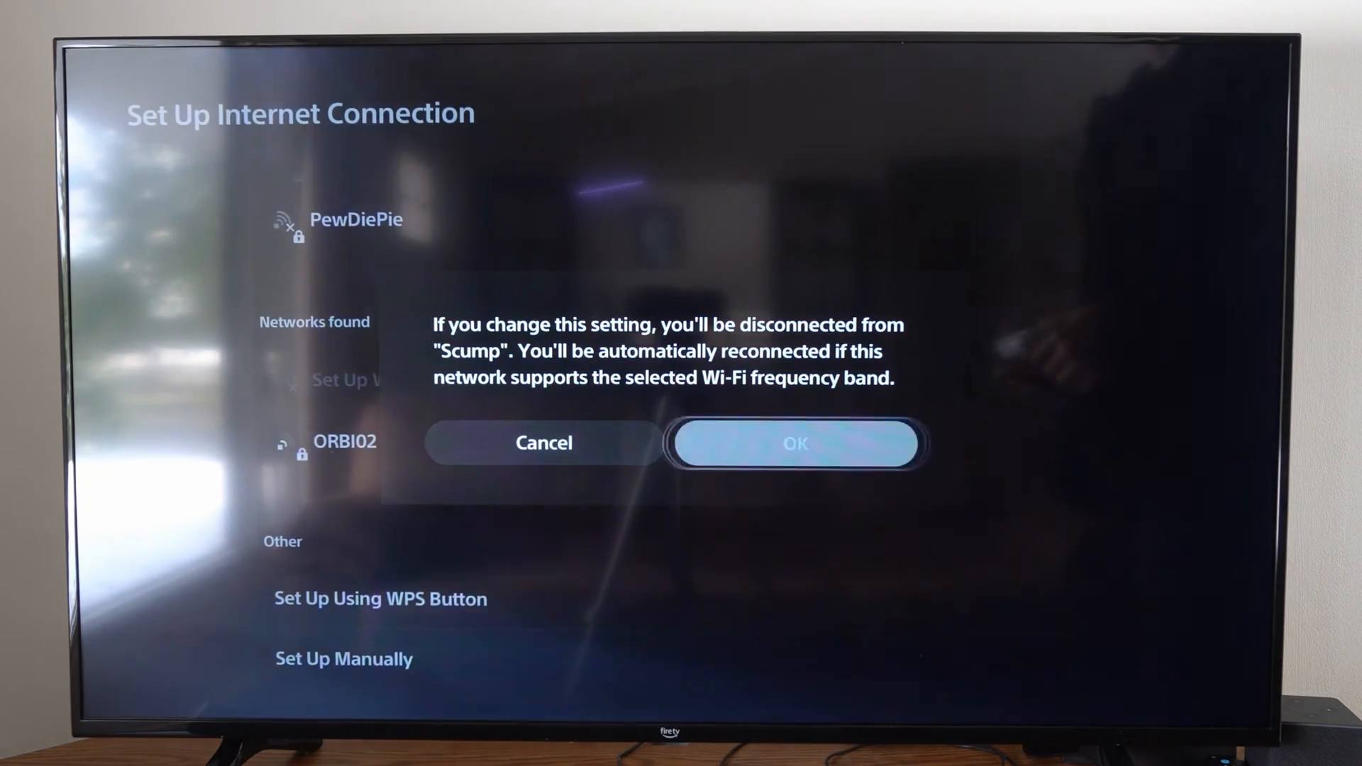
pyautogui.click(794, 443)
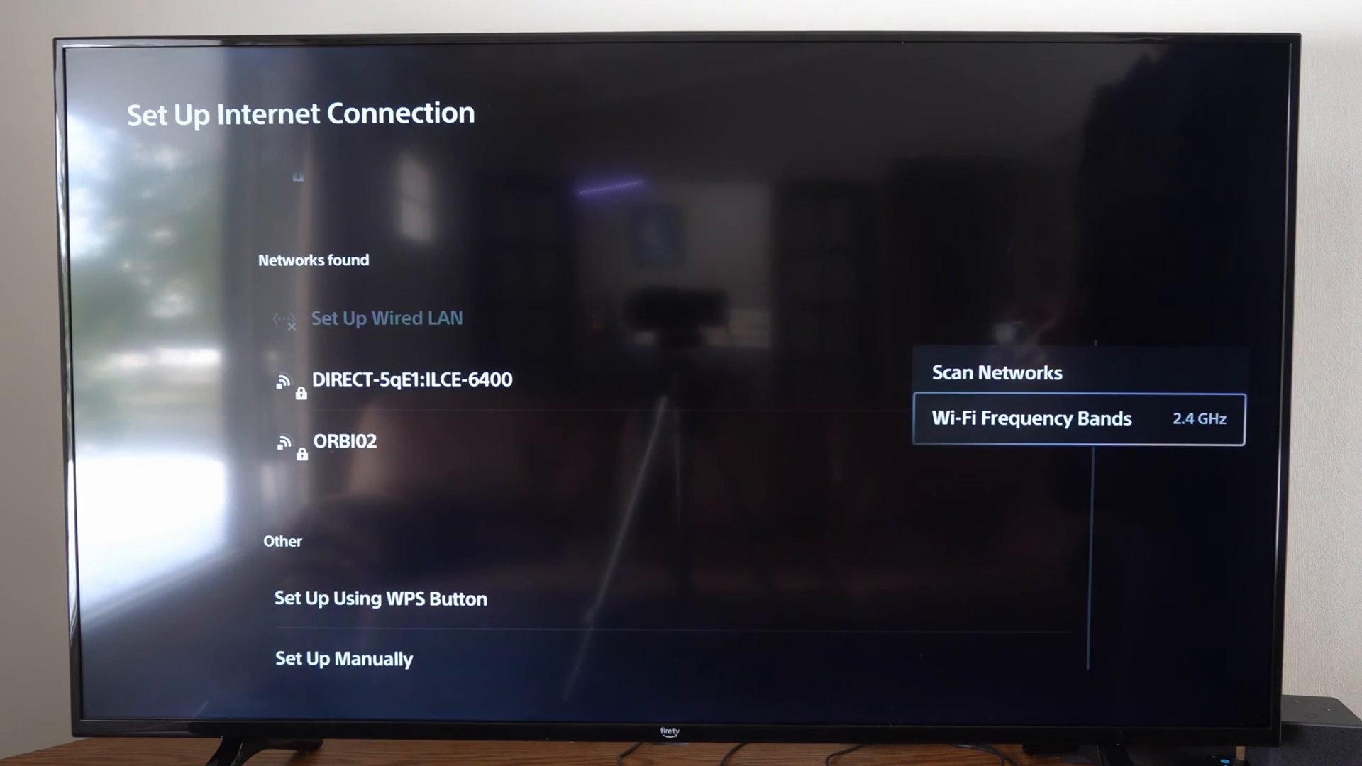
# Step: Close the Options menu and select the registered Scump network to reconnect
pyautogui.press('Up')
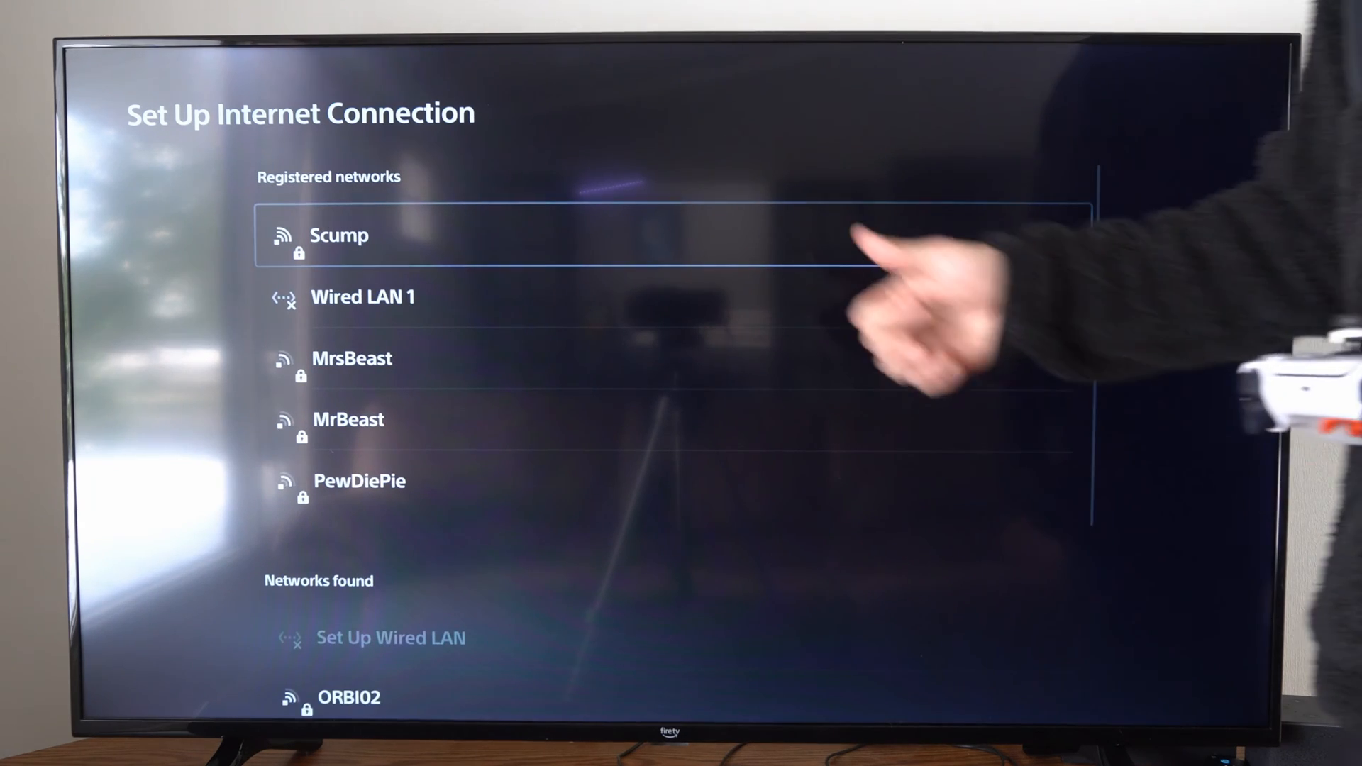
pyautogui.click(339, 235)
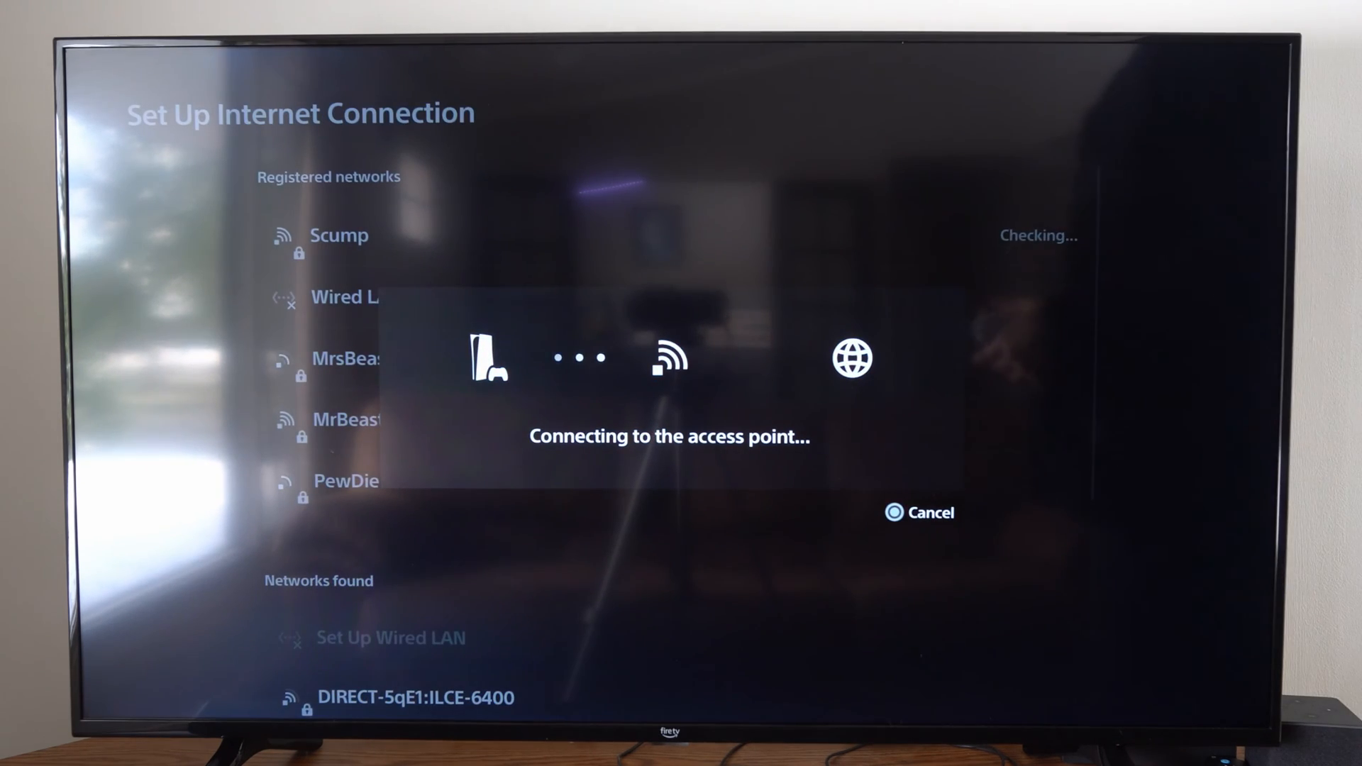